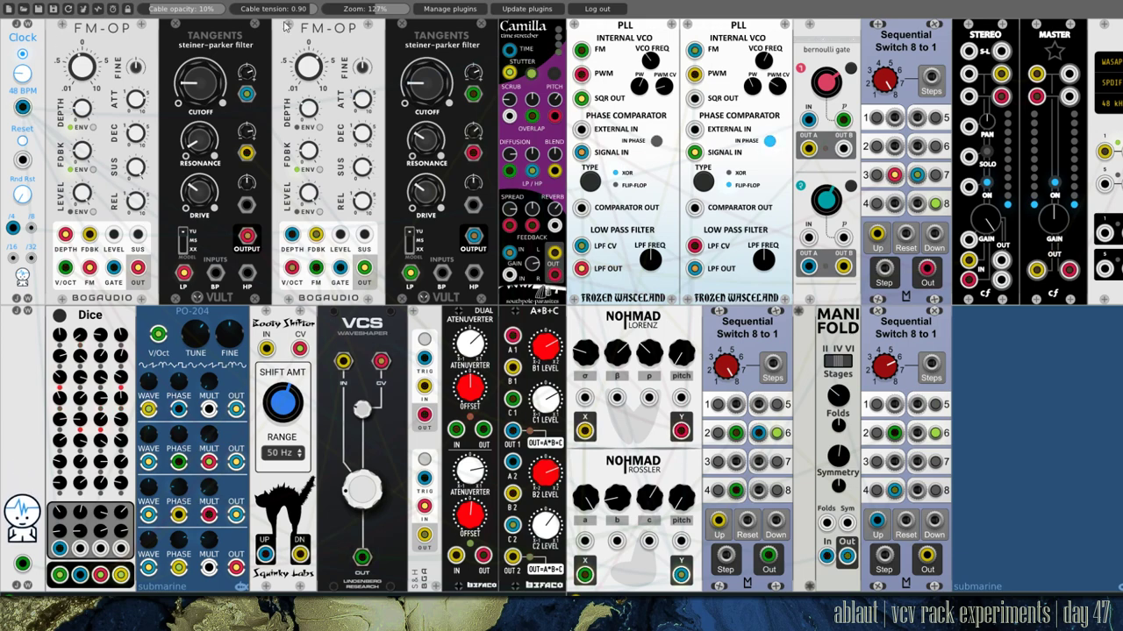
pyautogui.moveTo(379, 73)
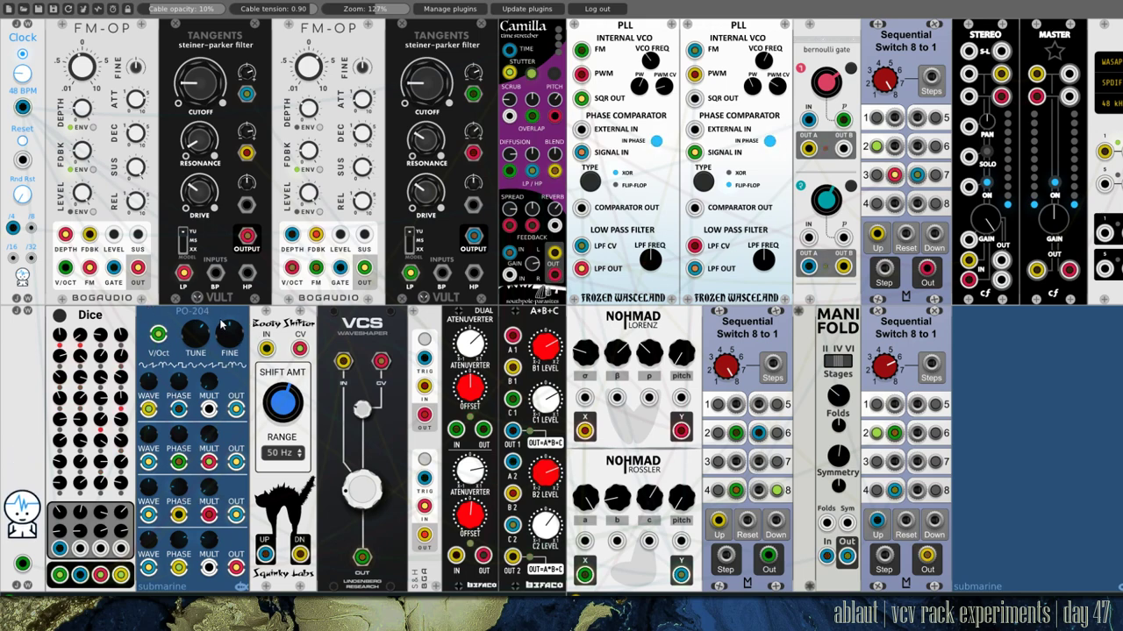
# Adjust the phase modulation oscillator's options and cable the clock and FM-OP into the filters.
pyautogui.rightClick(219, 324)
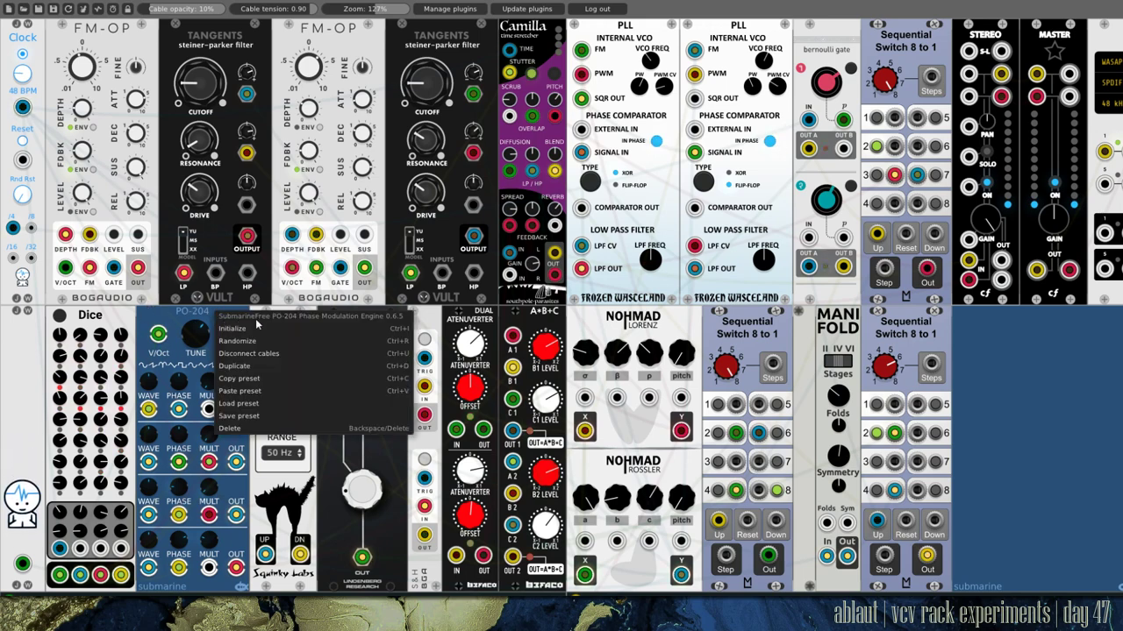
pyautogui.moveTo(377, 326)
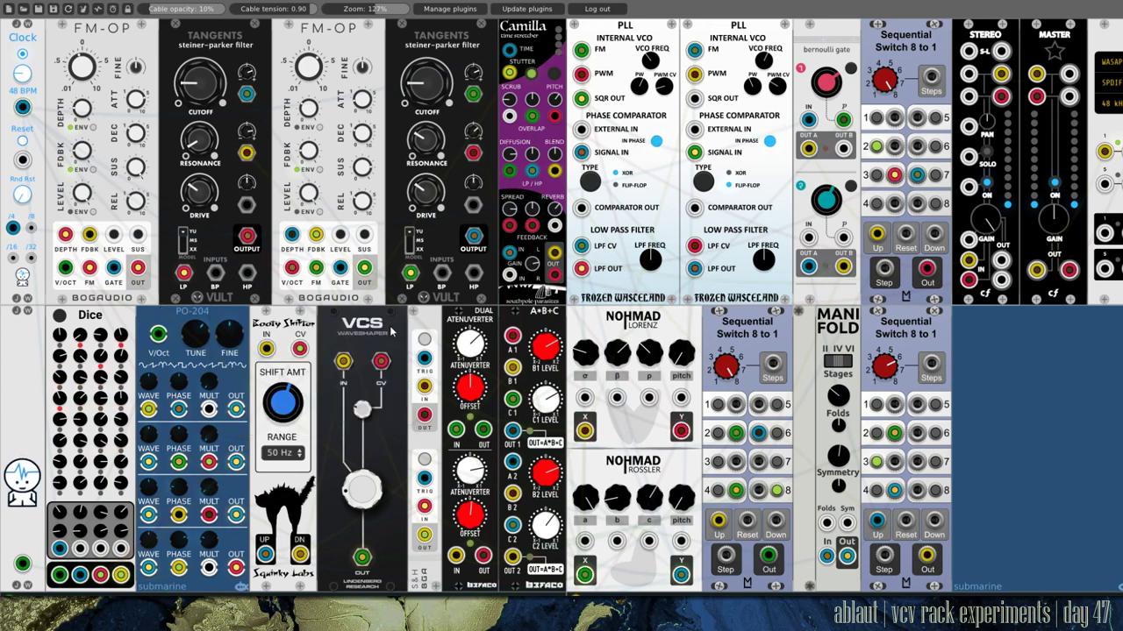
pyautogui.moveTo(248, 239); pyautogui.dragTo(379, 362)
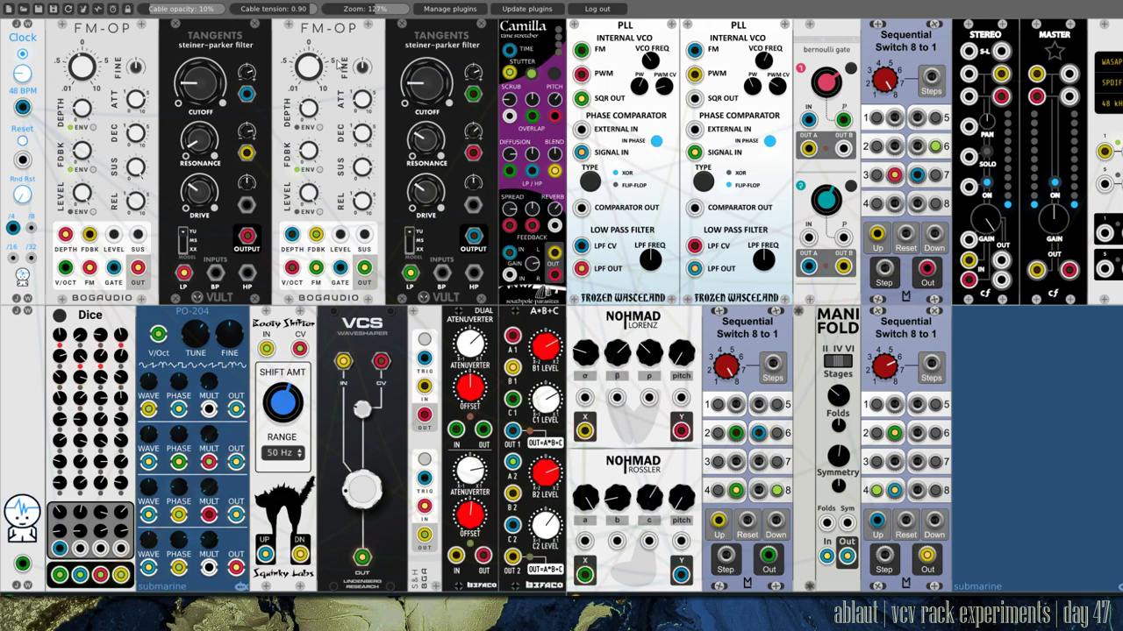
pyautogui.moveTo(356, 79)
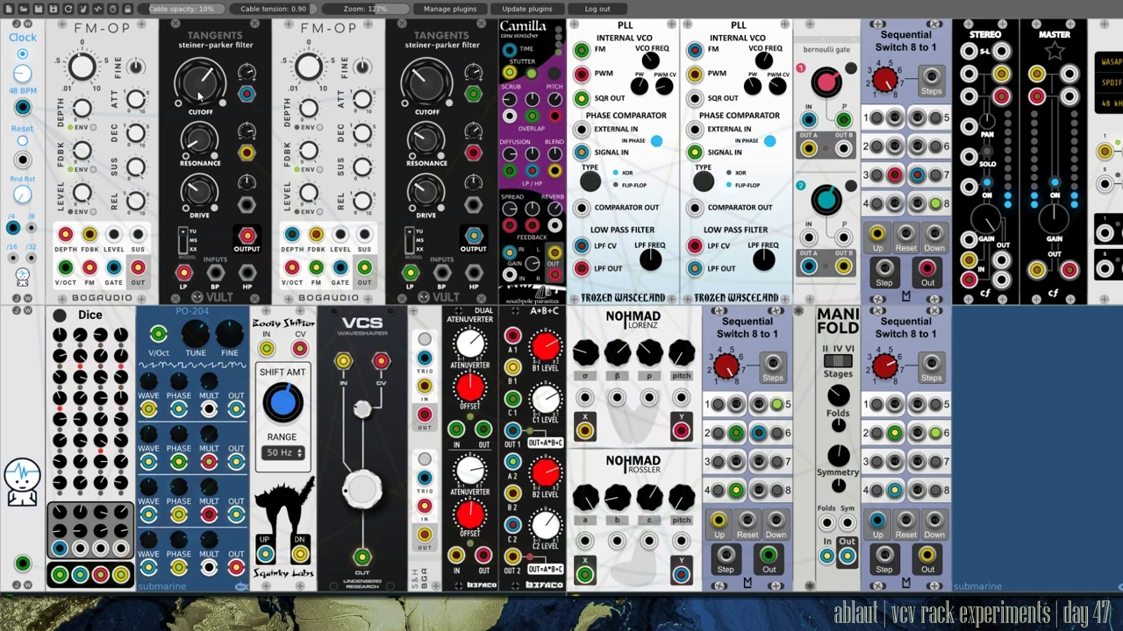
pyautogui.moveTo(66, 270); pyautogui.dragTo(769, 558)
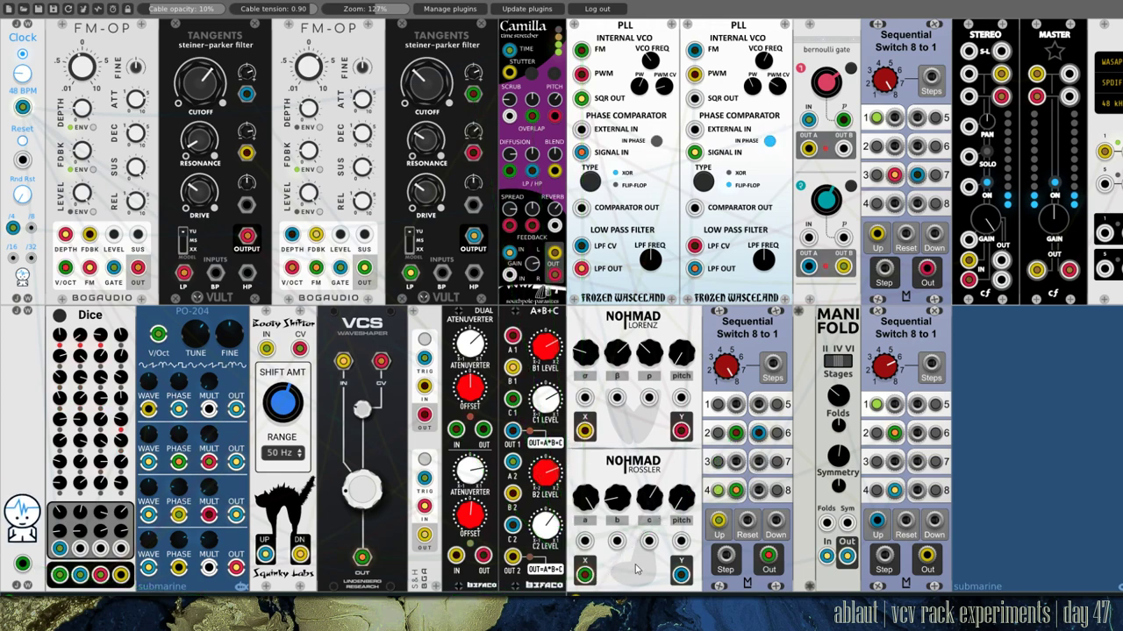
pyautogui.moveTo(585, 575); pyautogui.dragTo(723, 433)
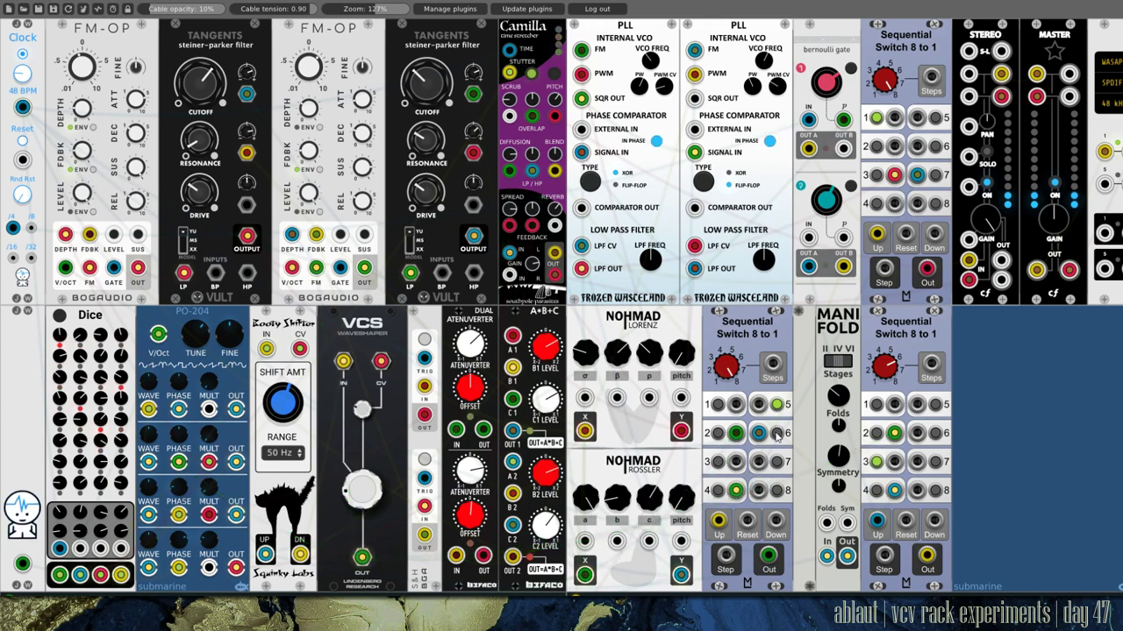
# Cable the Tangents, attractors and PLL onward into the upper sequential switch.
pyautogui.moveTo(512, 445); pyautogui.dragTo(760, 431)
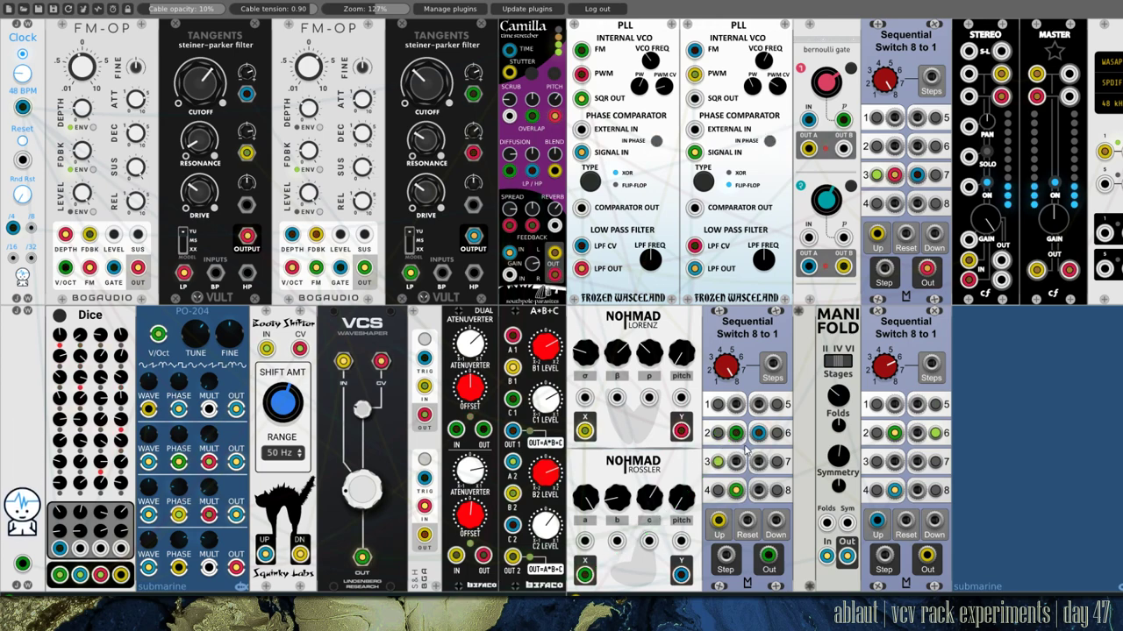
pyautogui.moveTo(586, 575); pyautogui.dragTo(723, 431)
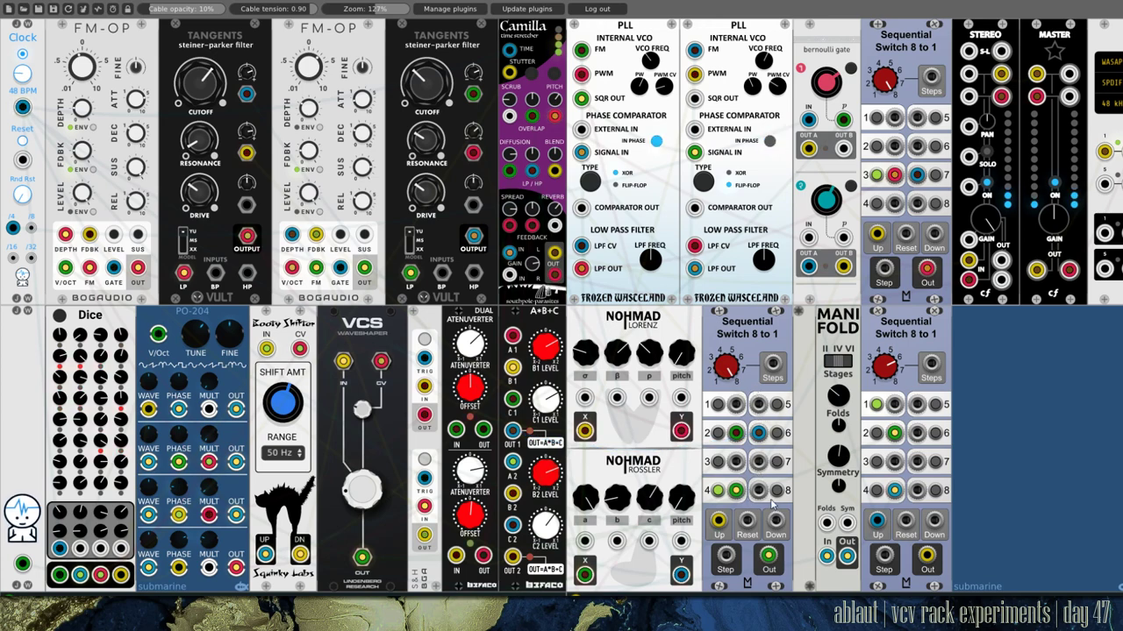
pyautogui.moveTo(67, 270); pyautogui.dragTo(768, 558)
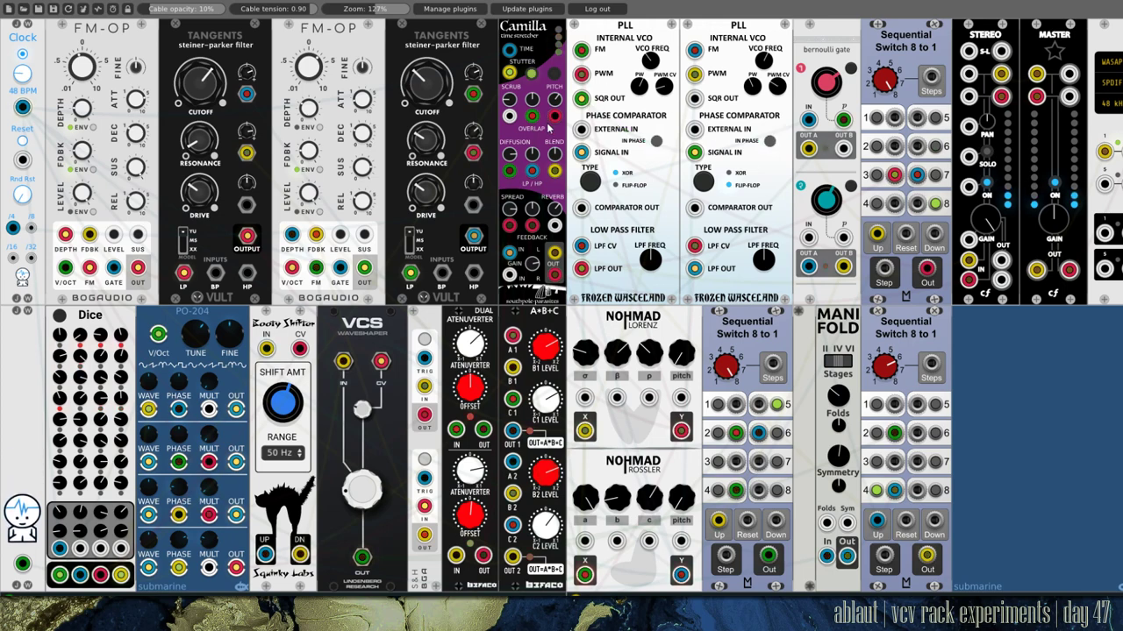
pyautogui.moveTo(552, 119); pyautogui.dragTo(926, 281)
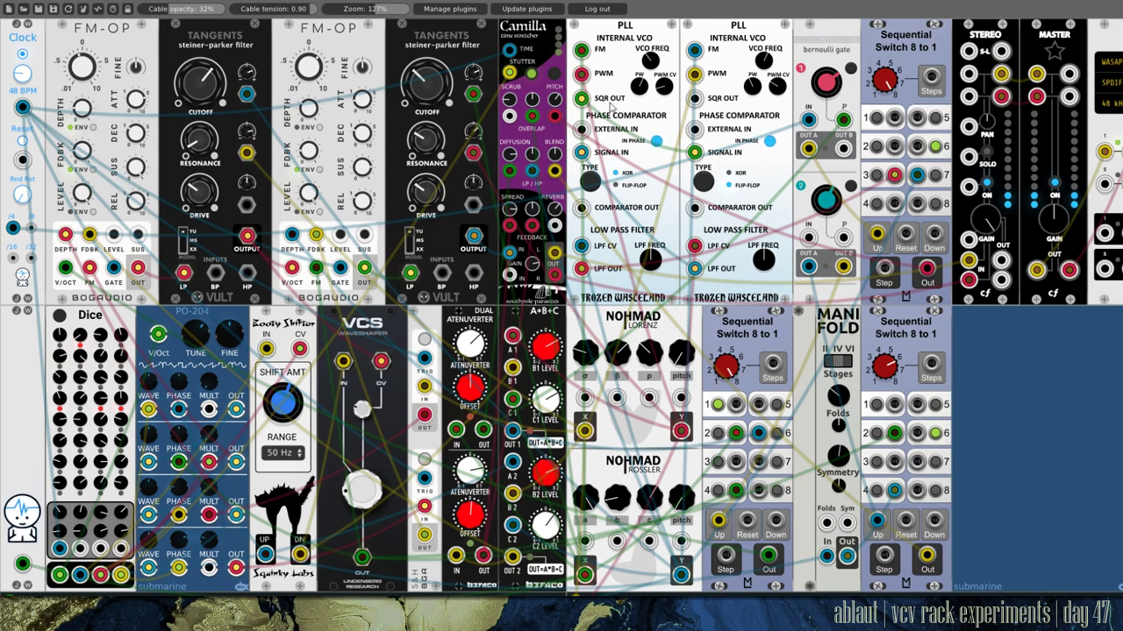
pyautogui.moveTo(581, 98); pyautogui.dragTo(693, 151)
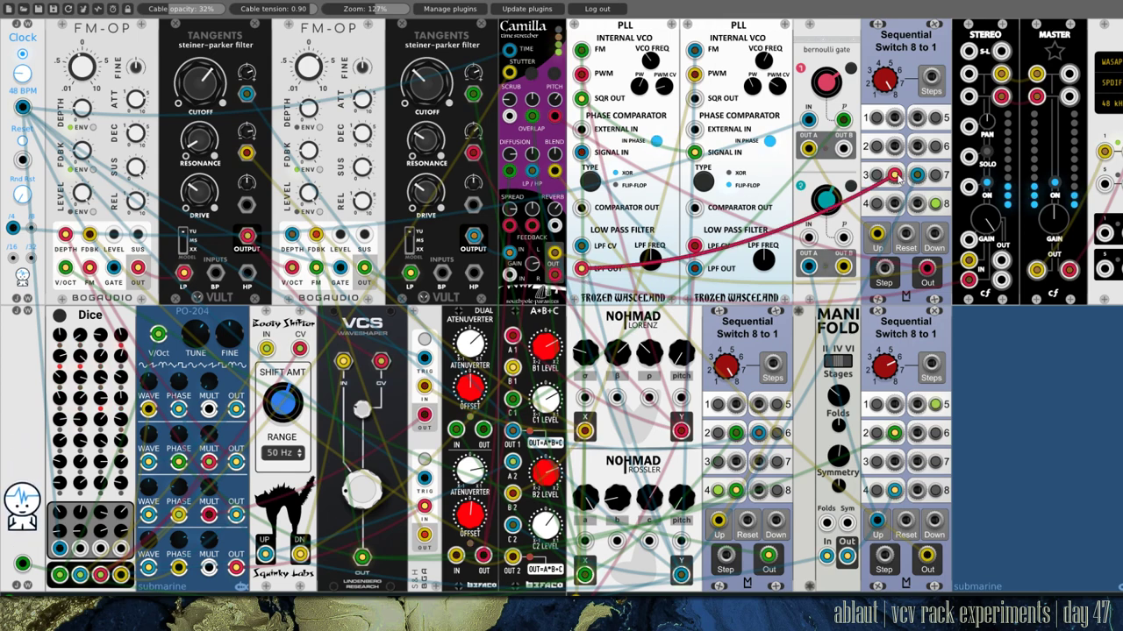
# Run a cable from a PLL output into an input of the upper Sequential Switch 8 to 1.
pyautogui.moveTo(912, 173); pyautogui.dragTo(681, 572)
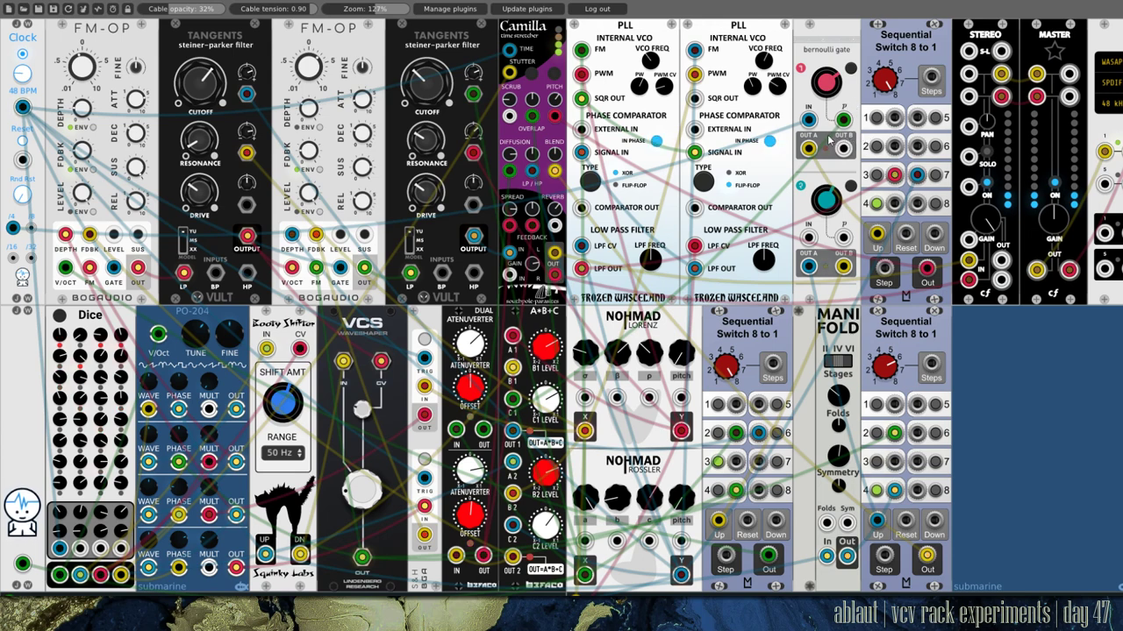
pyautogui.moveTo(850, 88)
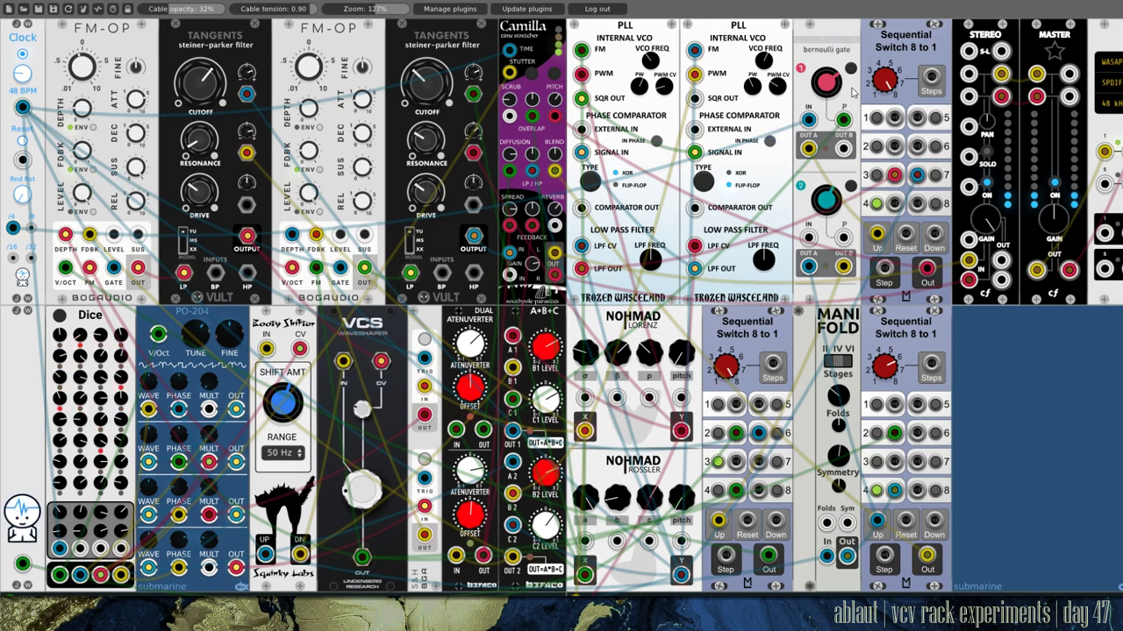